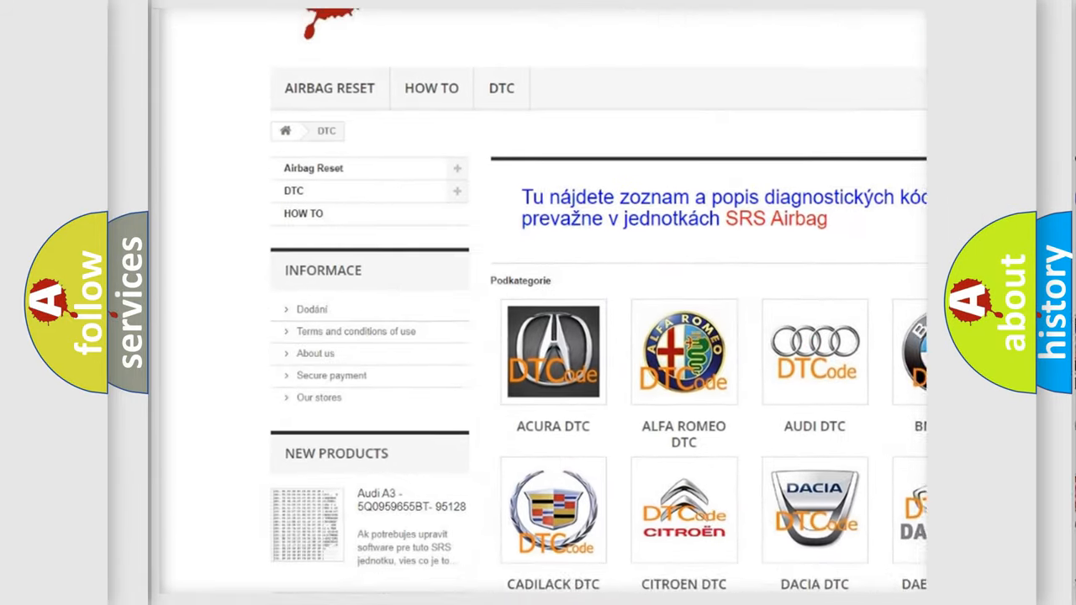
pyautogui.scroll(-3)
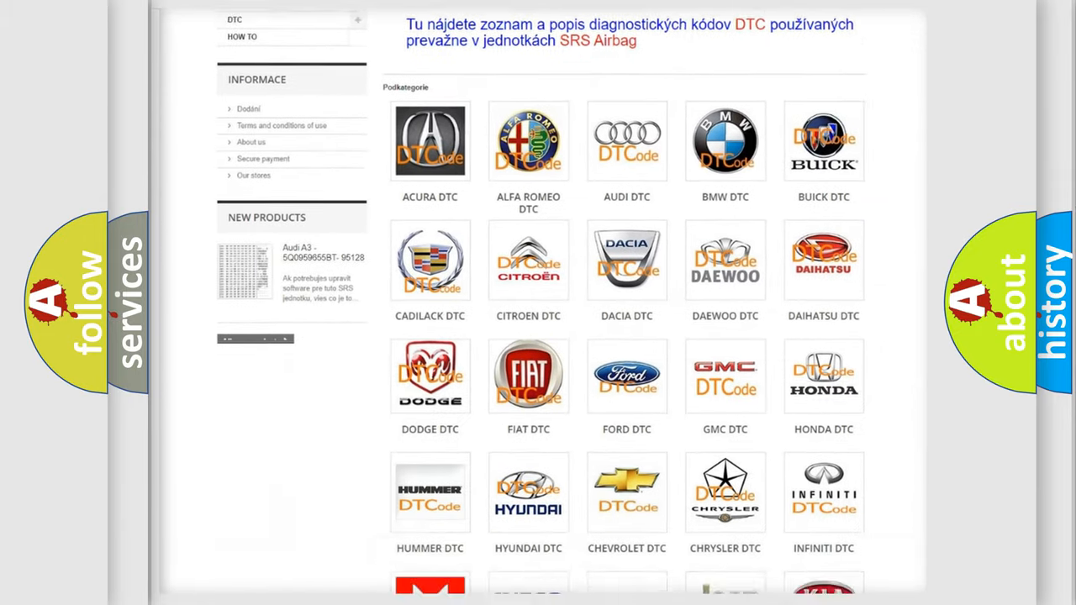
pyautogui.scroll(-3)
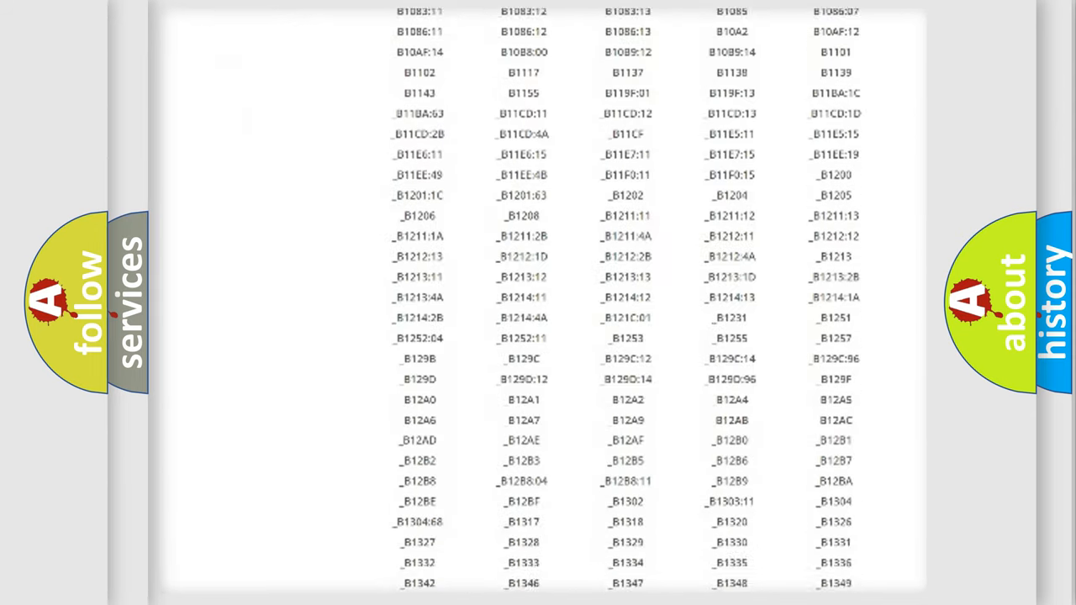
pyautogui.scroll(-3)
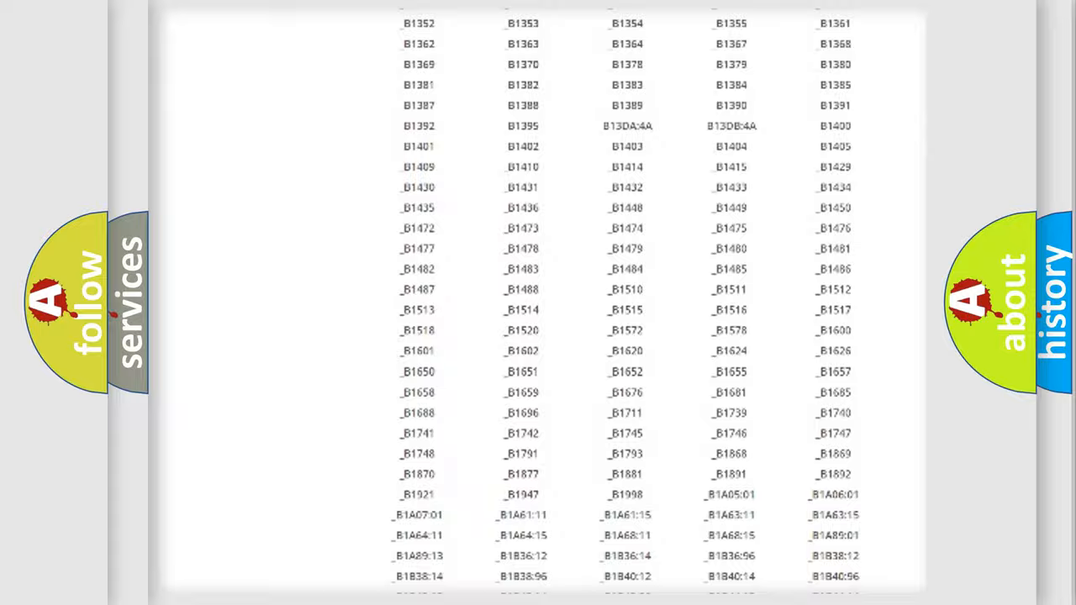